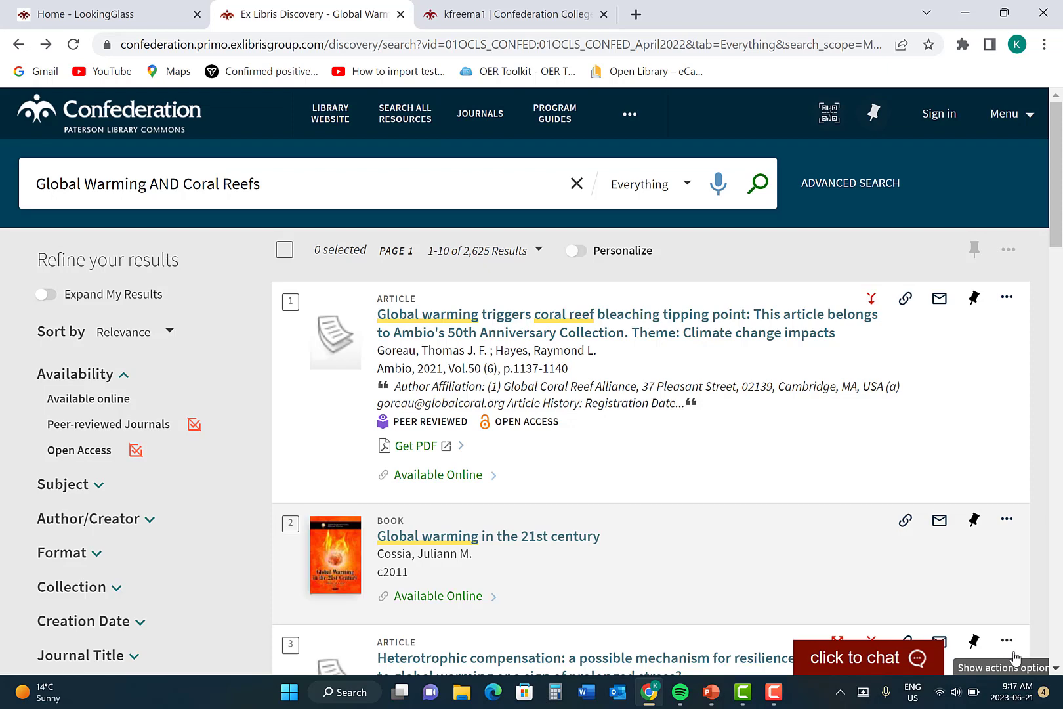
mouse_move(1013, 171)
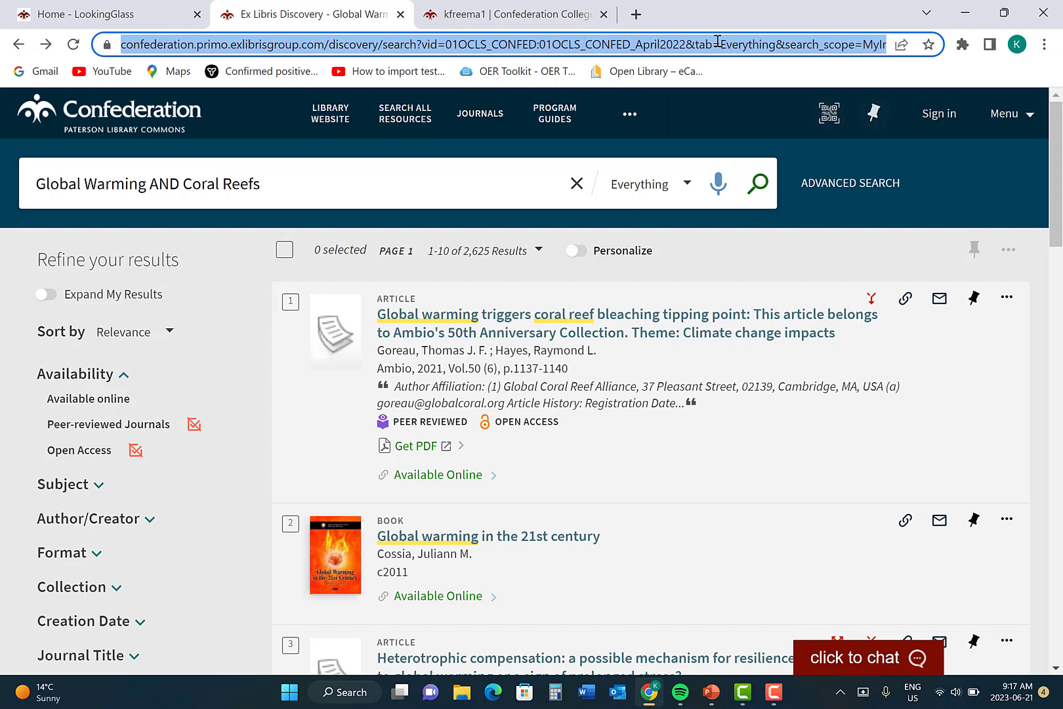
mouse_move(717, 183)
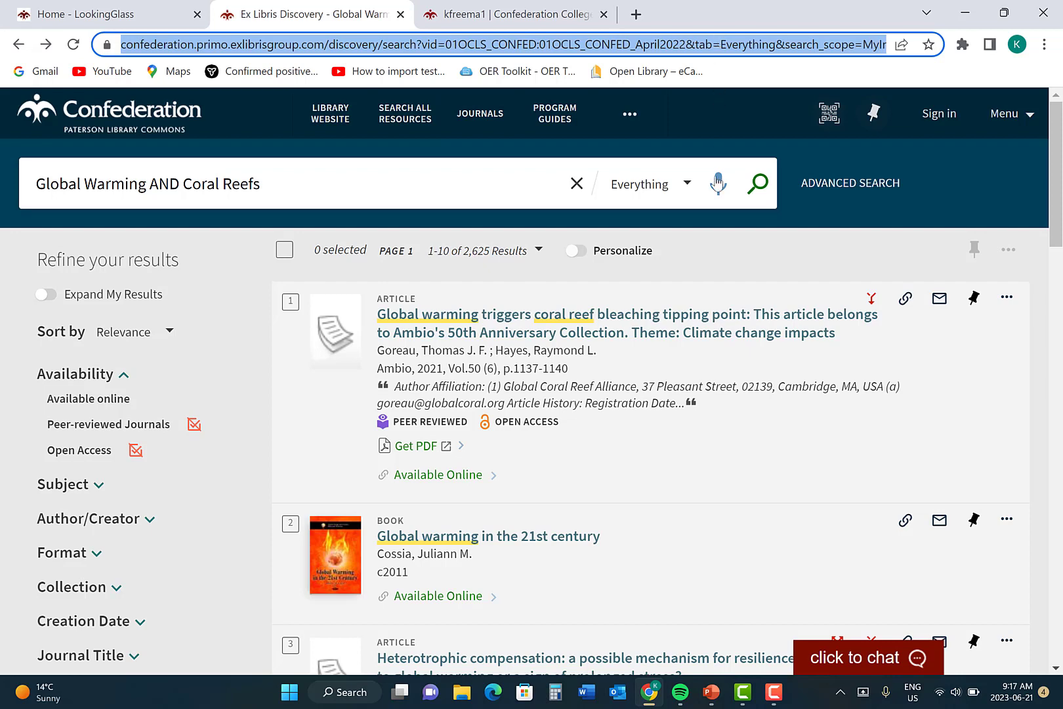
mouse_move(705, 395)
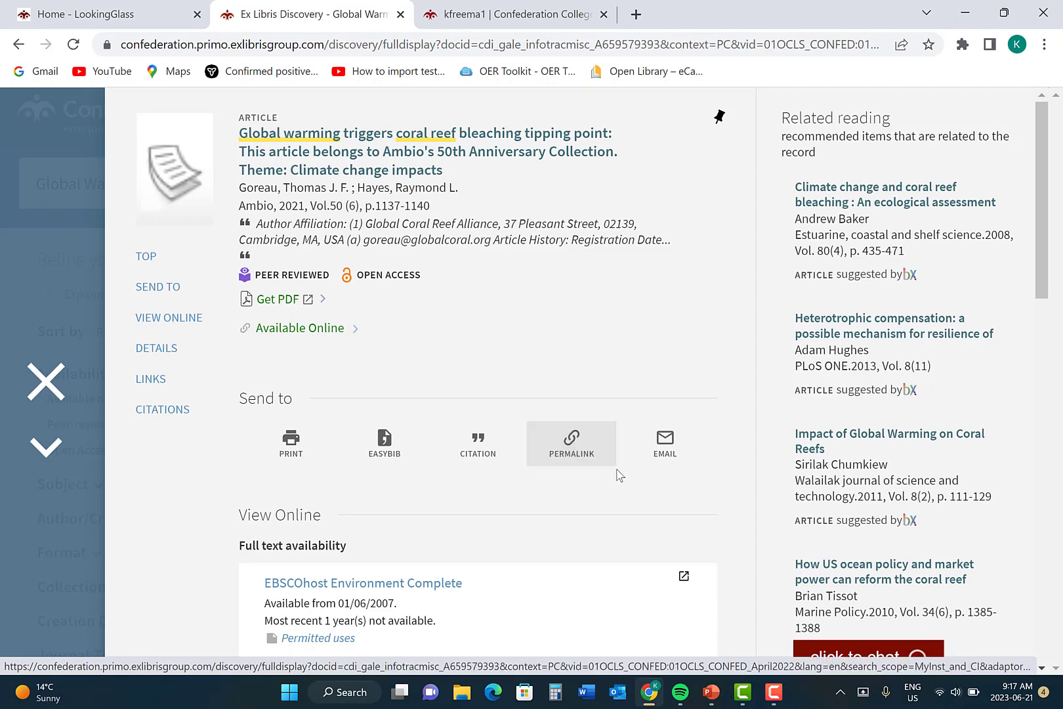
mouse_move(579, 473)
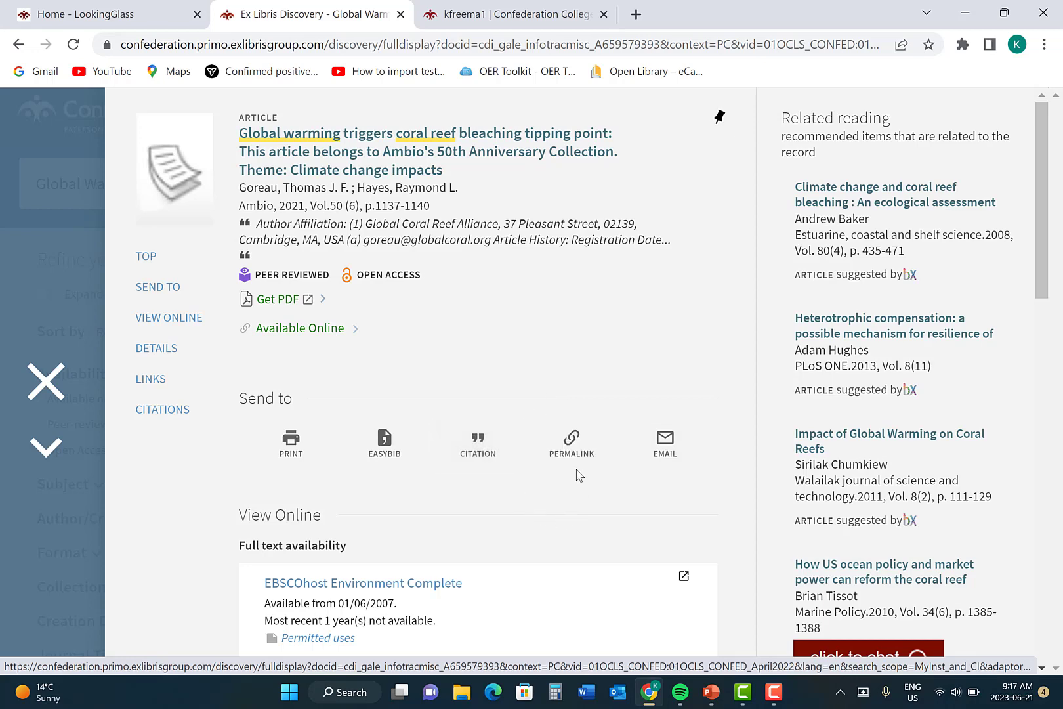
mouse_move(575, 479)
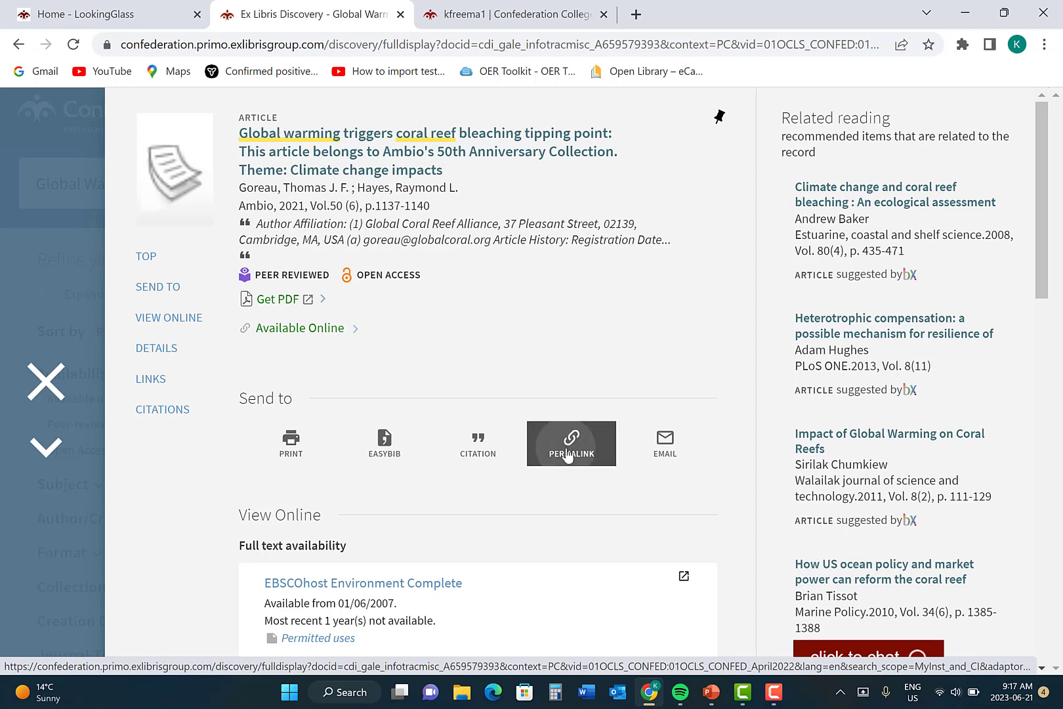
Step: Show the article record's permalink, highlight the URL and copy it to the clipboard
left_click(572, 443)
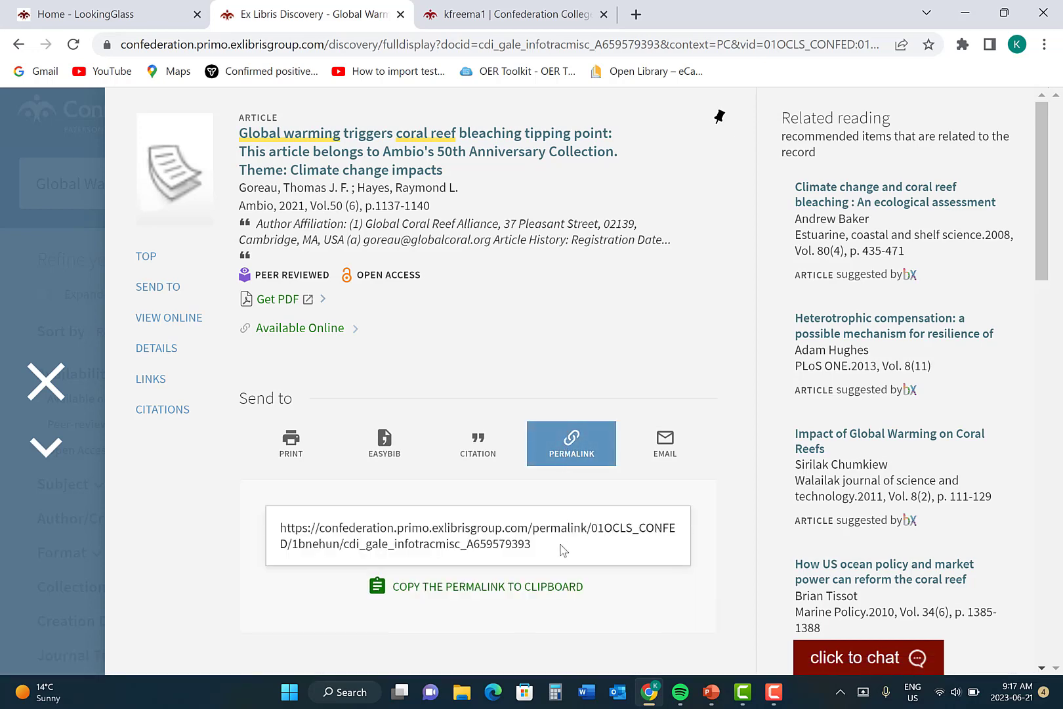
mouse_move(554, 550)
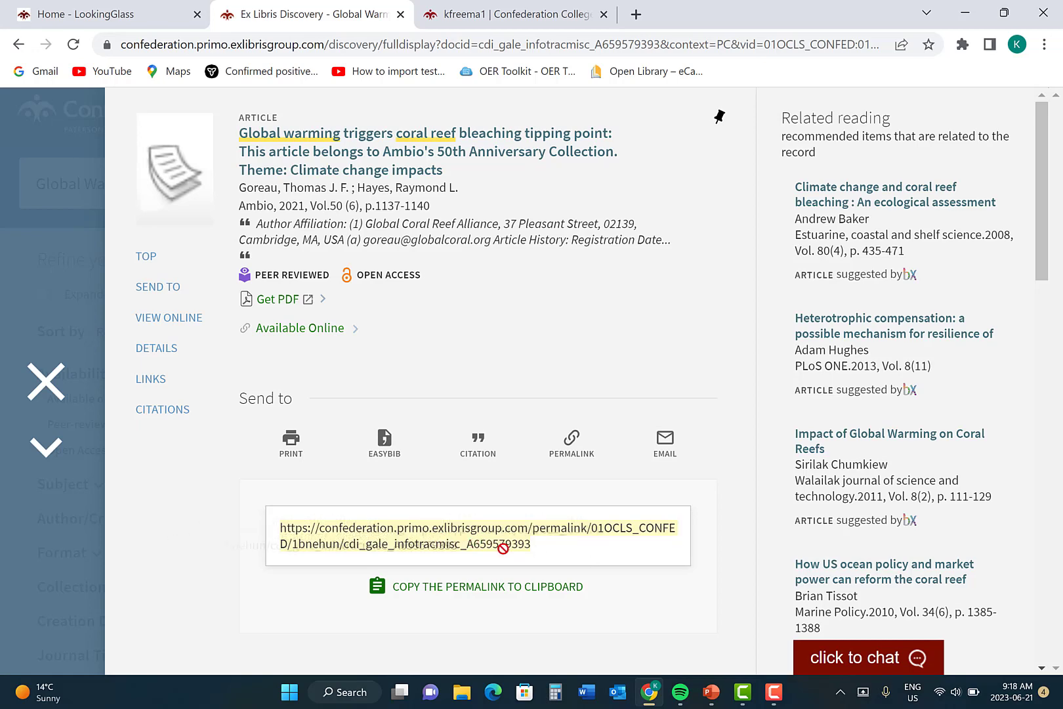
right_click(504, 543)
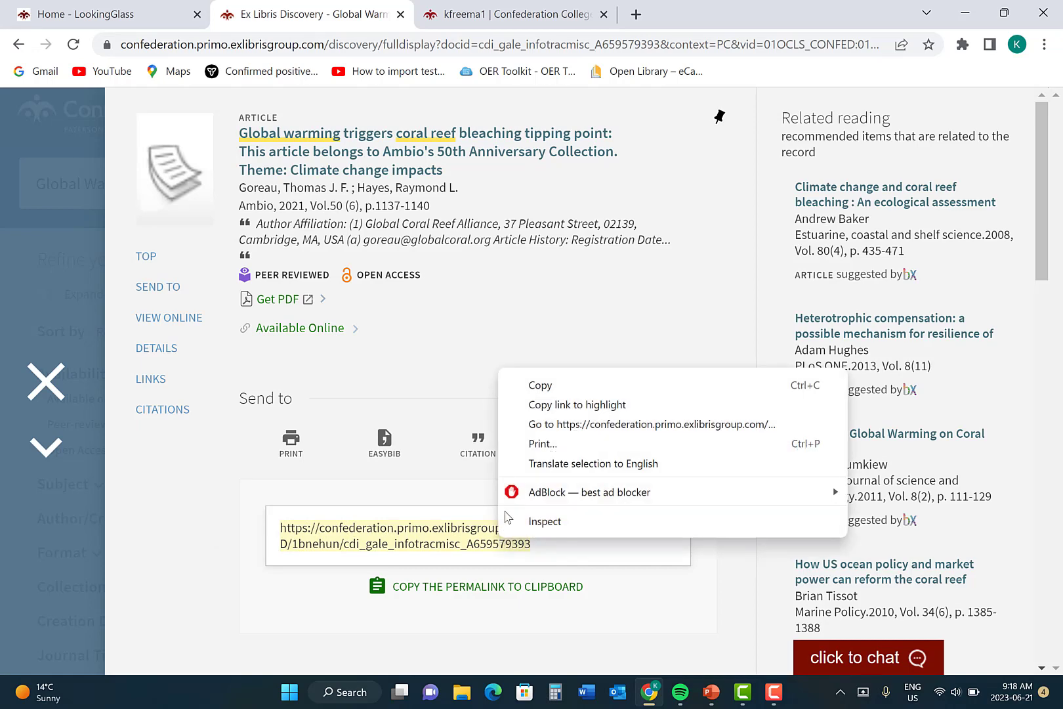
left_click(541, 399)
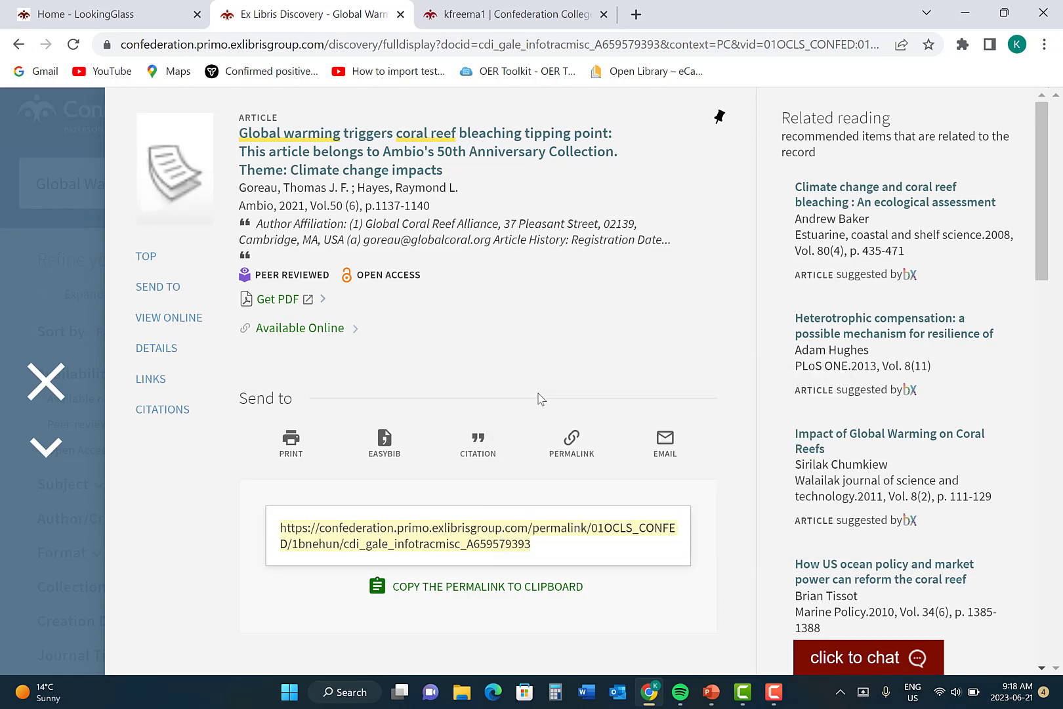